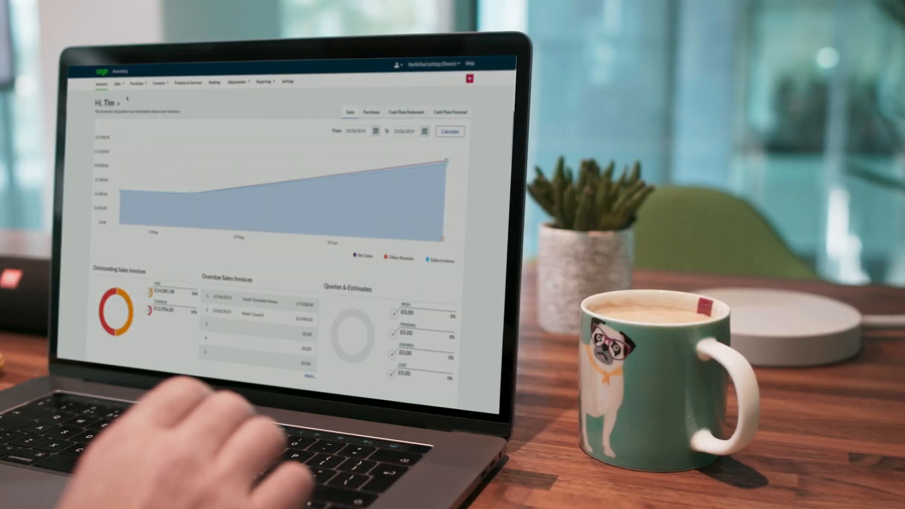
Go from the Summary dashboard to the Sales Invoices list via the Sales menu
click(135, 83)
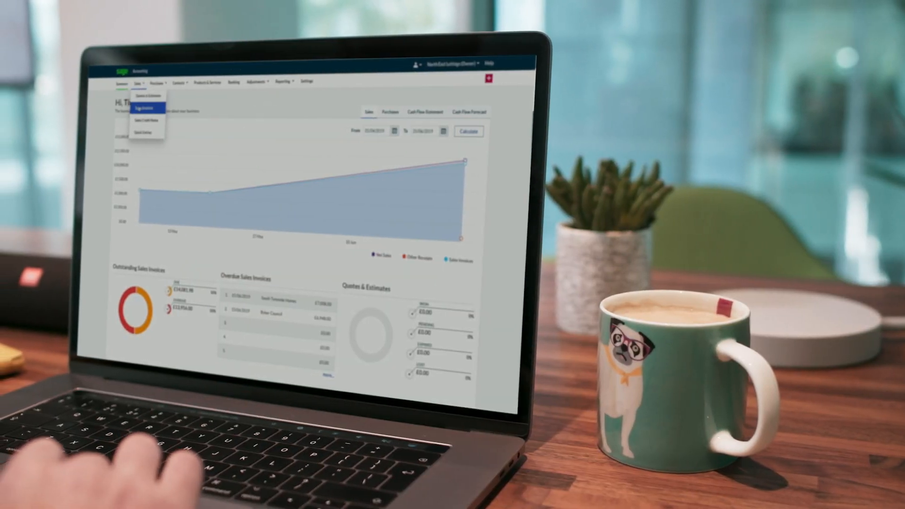
click(146, 108)
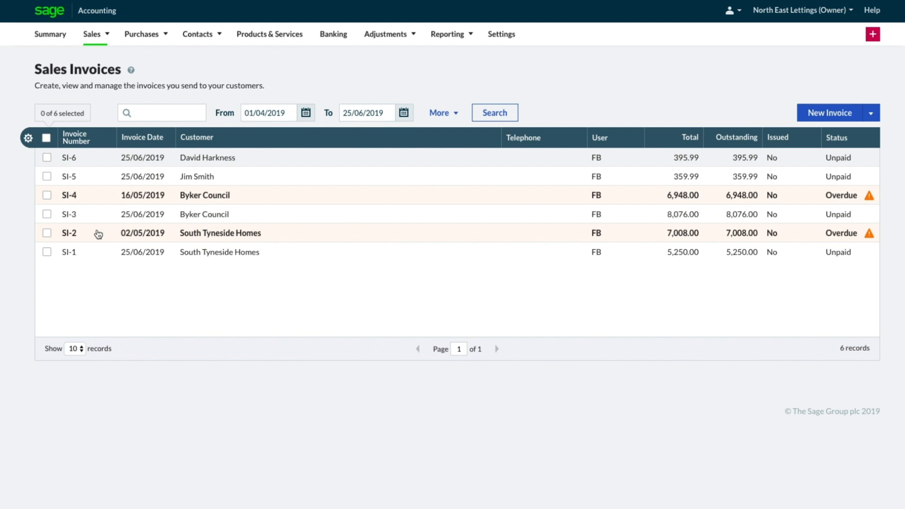
click(69, 233)
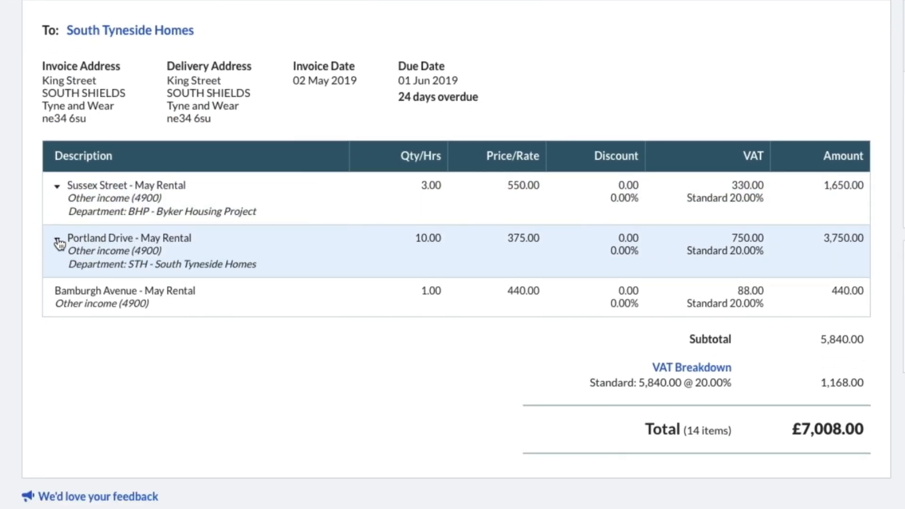
click(155, 18)
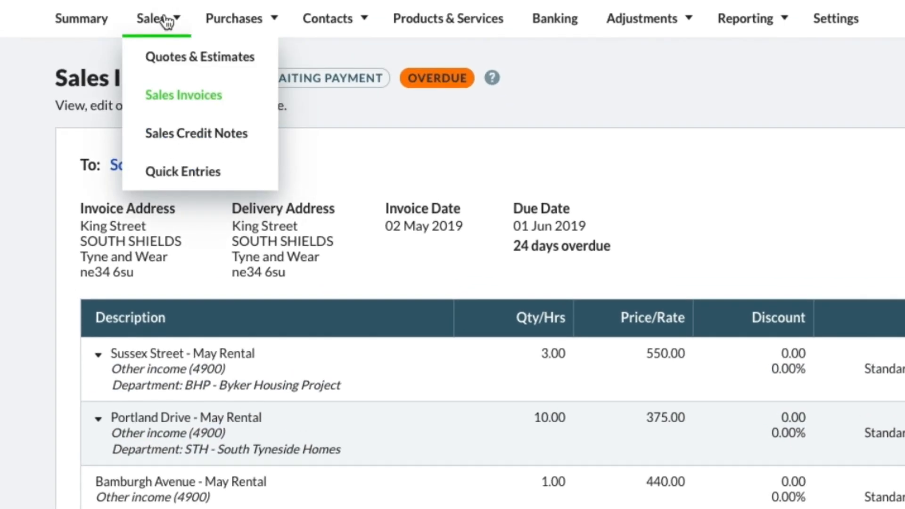
click(184, 94)
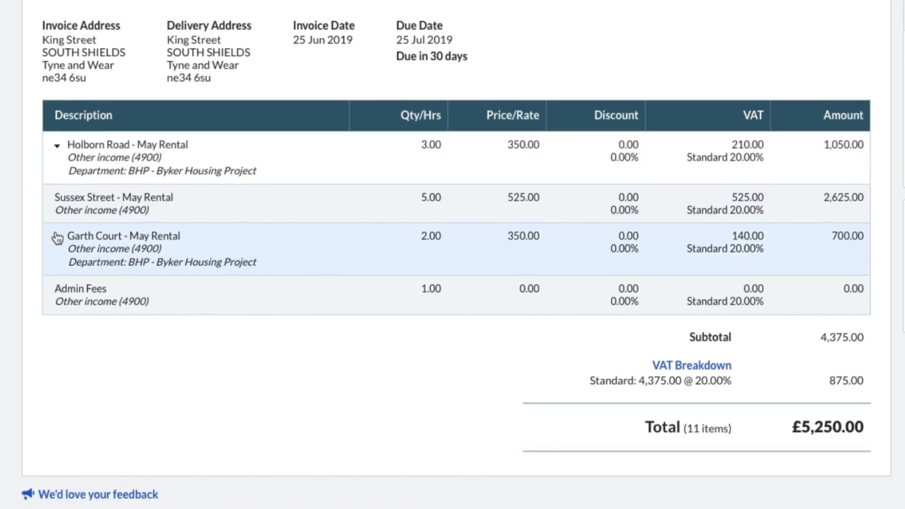
click(147, 7)
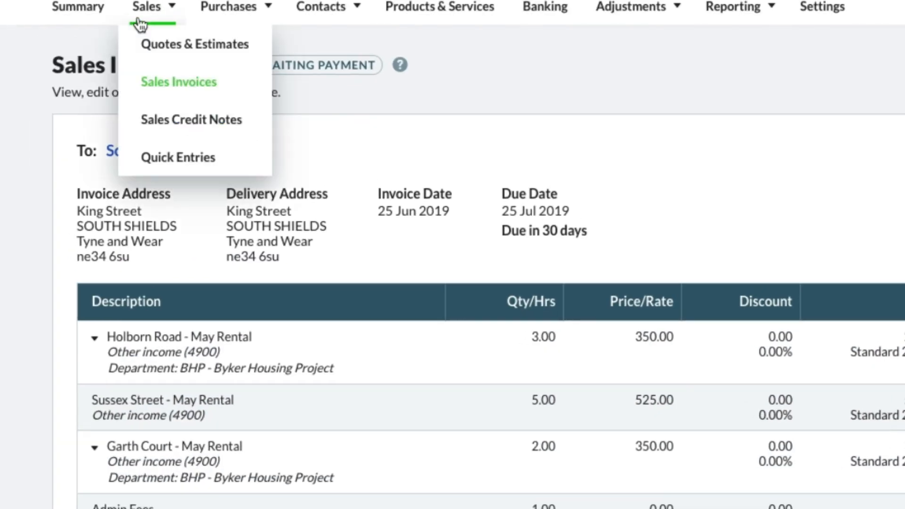
click(179, 81)
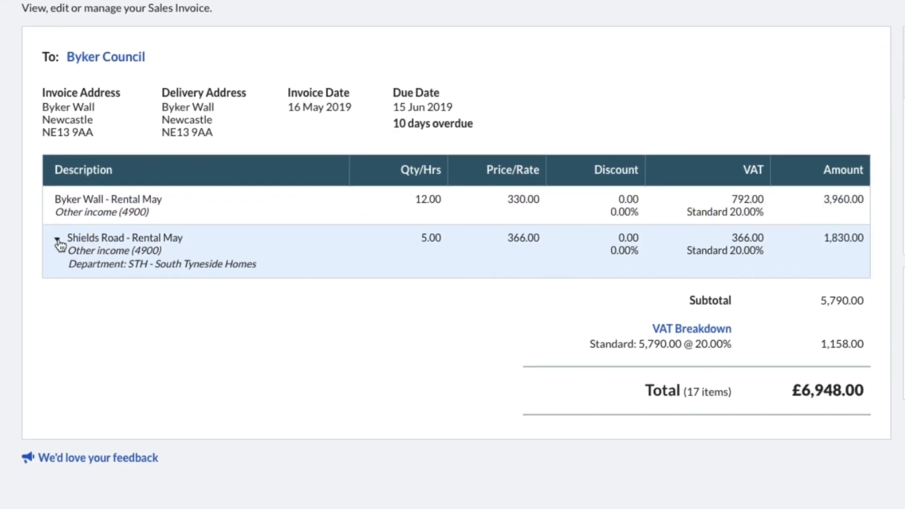
click(144, 3)
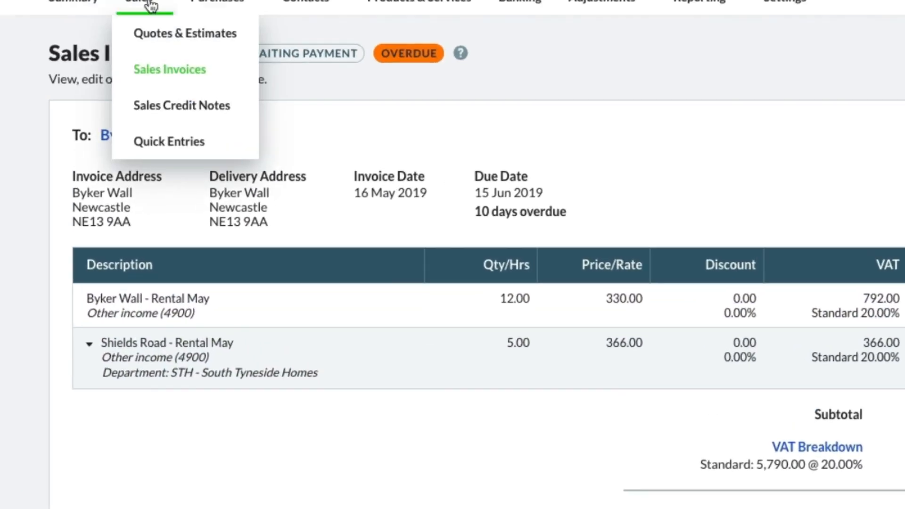
click(170, 69)
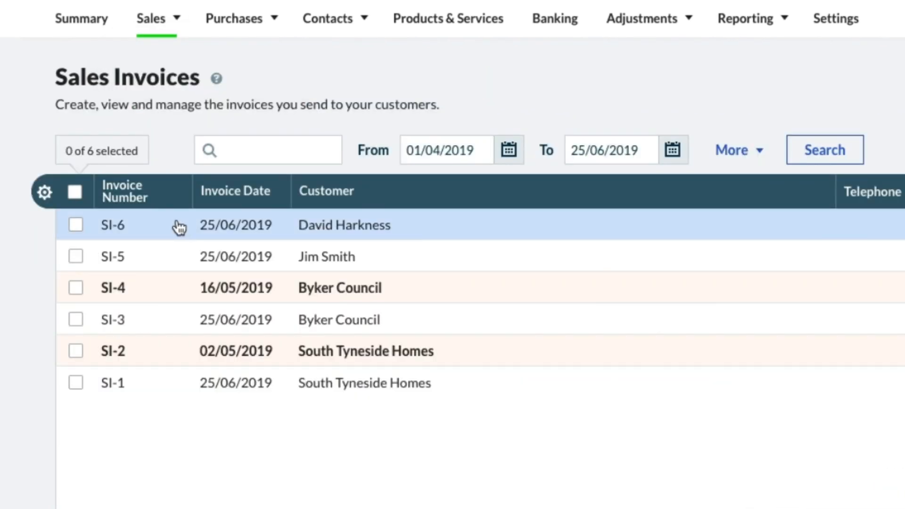
click(113, 226)
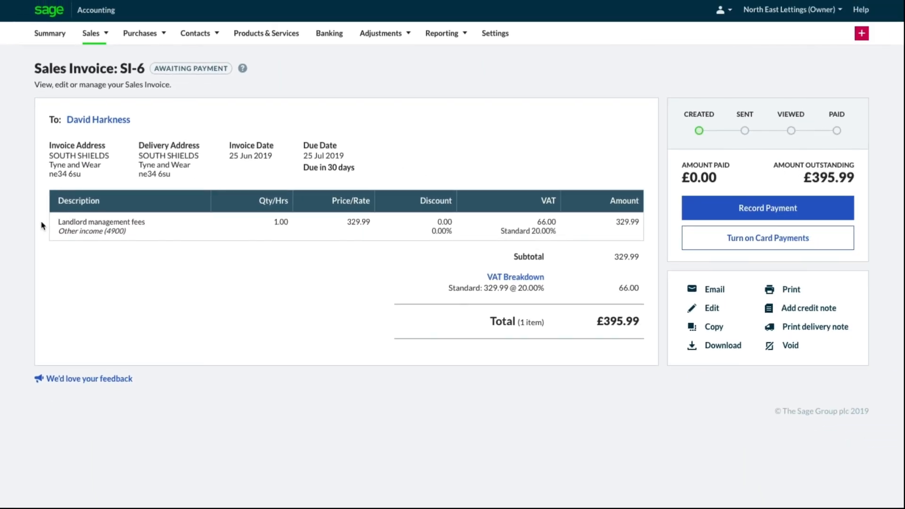
click(329, 33)
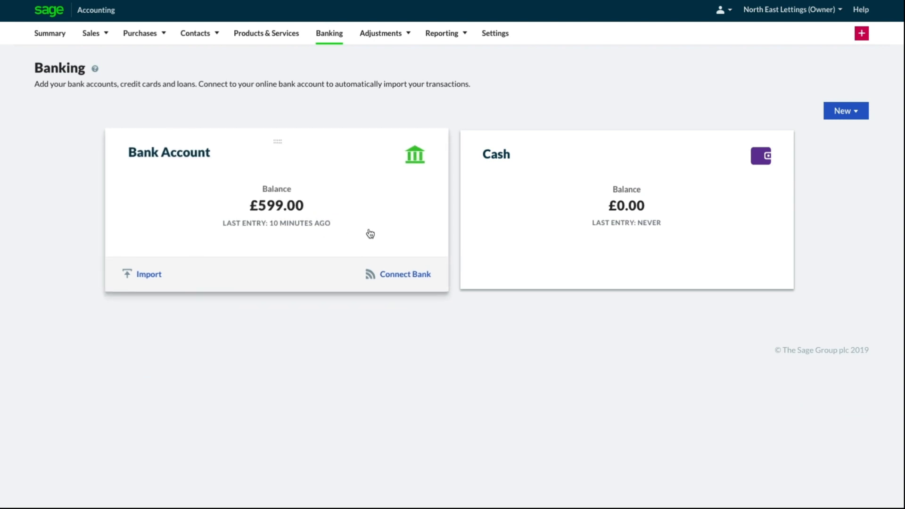
View the Other Receipt paid into the bank, then go to the Journals list under Adjustments
click(169, 152)
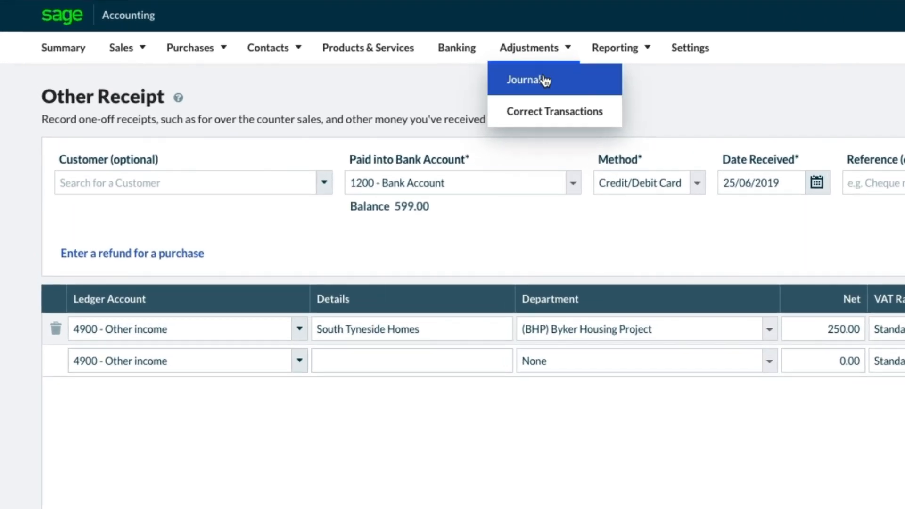
click(526, 80)
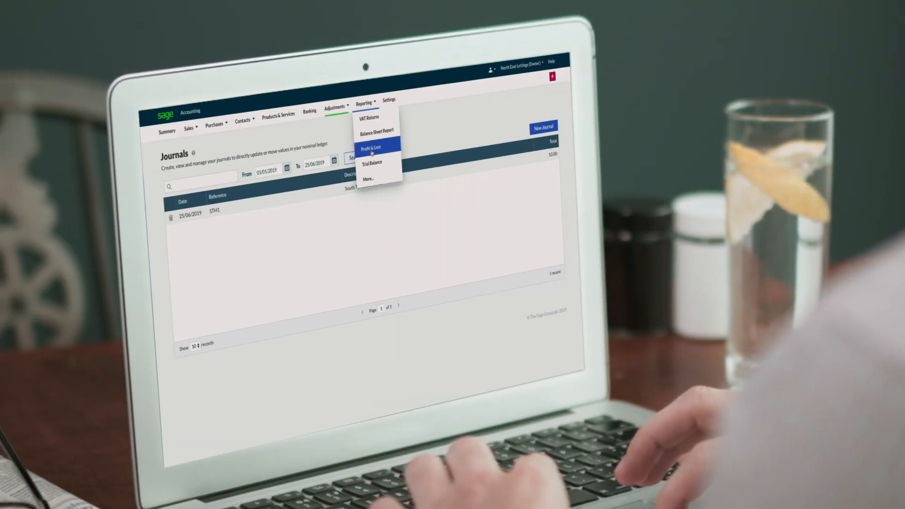
Search Make Correction for South Tyneside Homes transactions dated after 01/04/2019 and select all seven
click(372, 162)
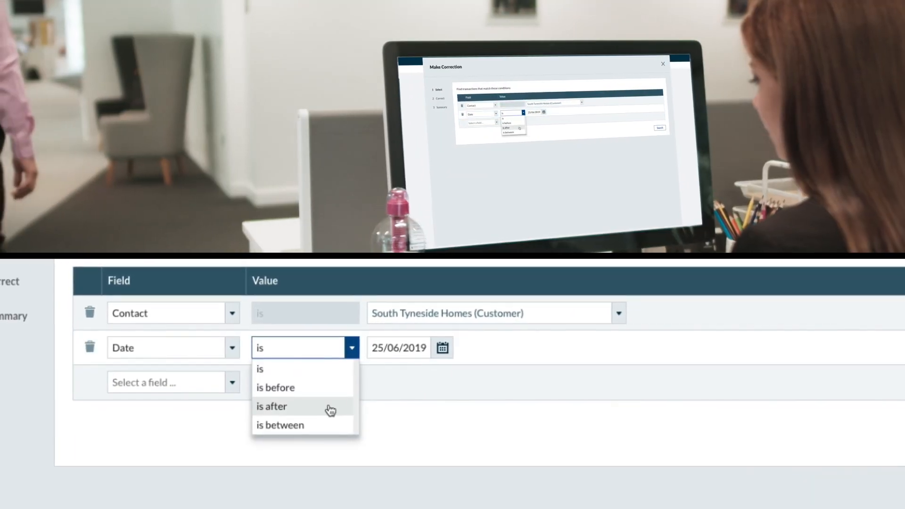
click(271, 405)
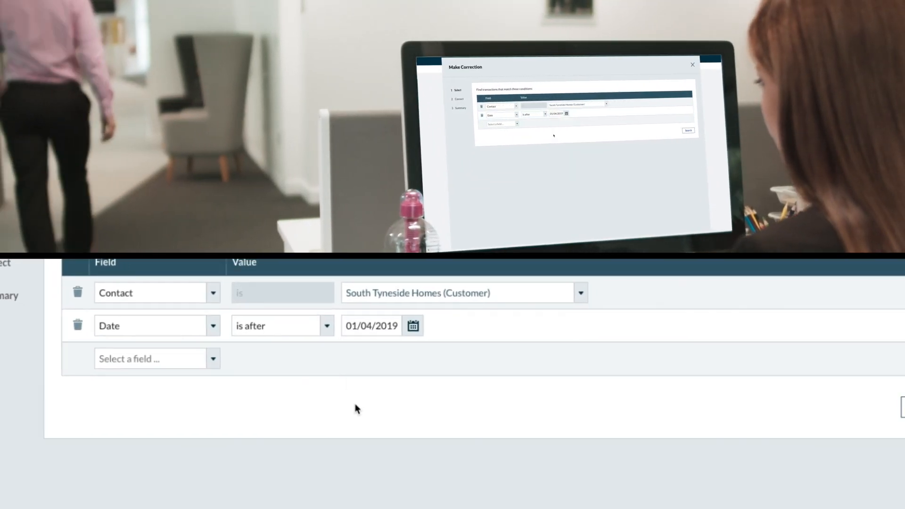
click(687, 130)
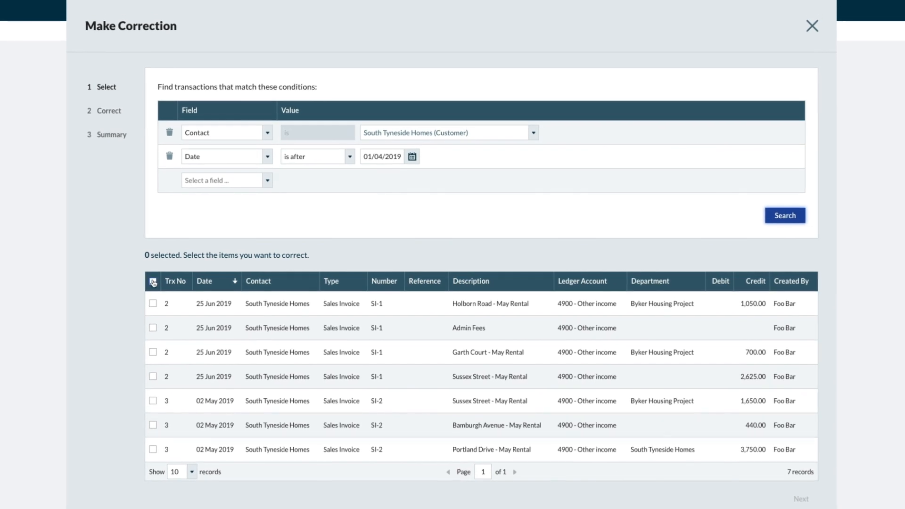
click(153, 281)
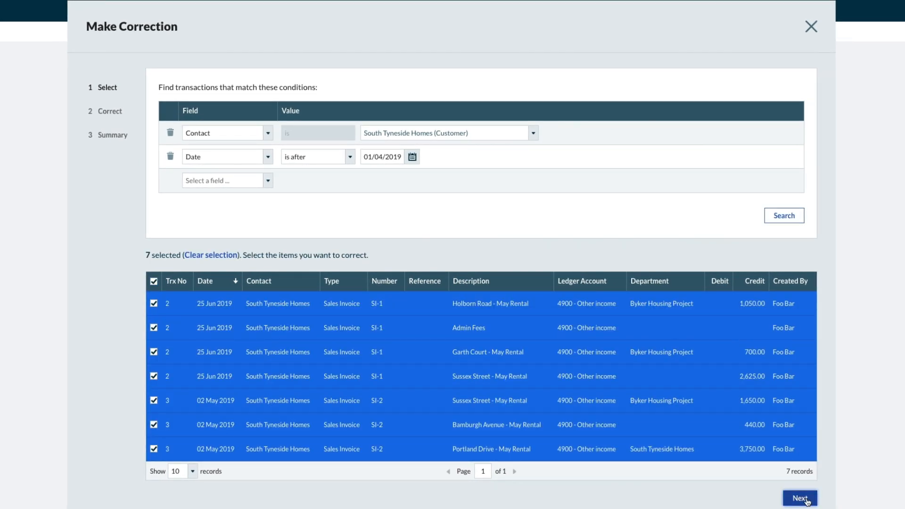
Set ledger 4940 Rental Income and department South Tyneside Homes, review and update all seven lines
click(800, 498)
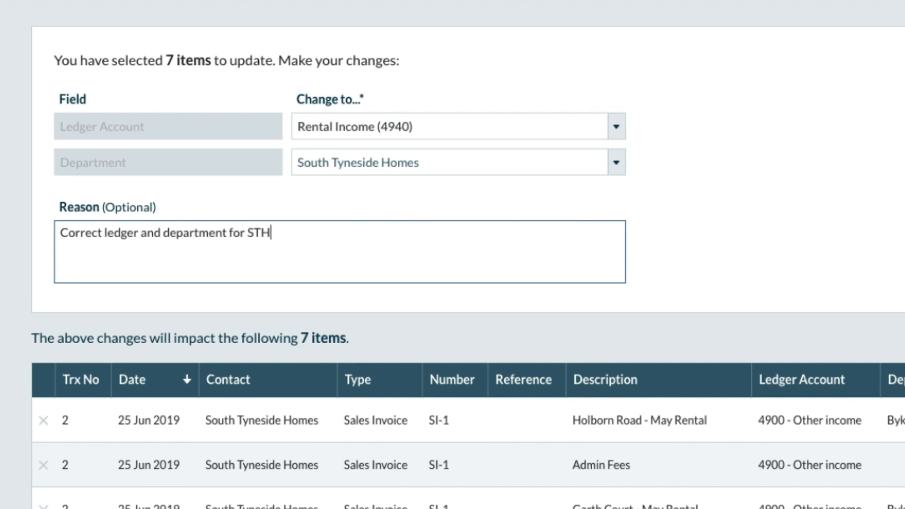
click(796, 491)
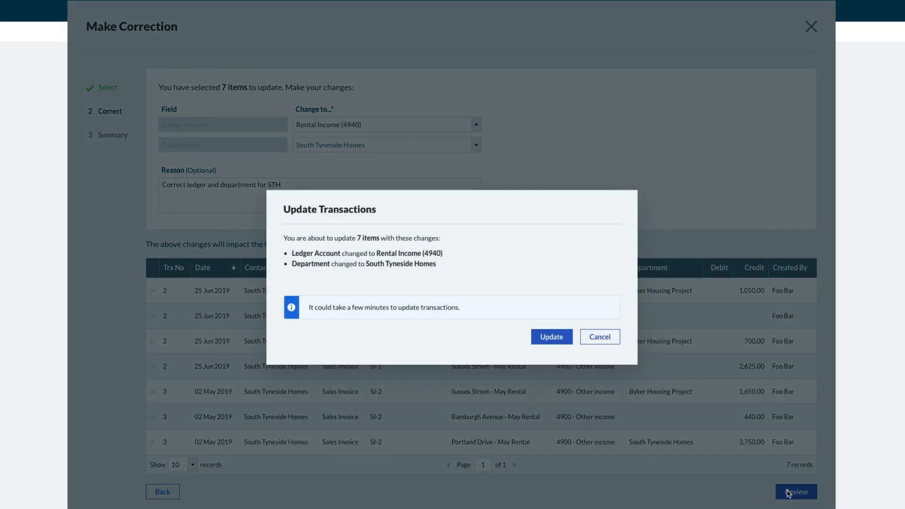
mouse_move(550, 337)
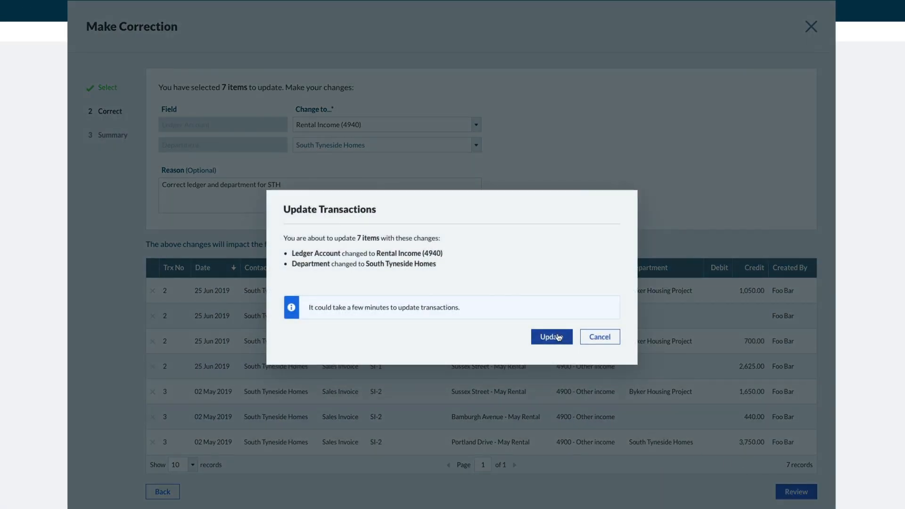
click(551, 337)
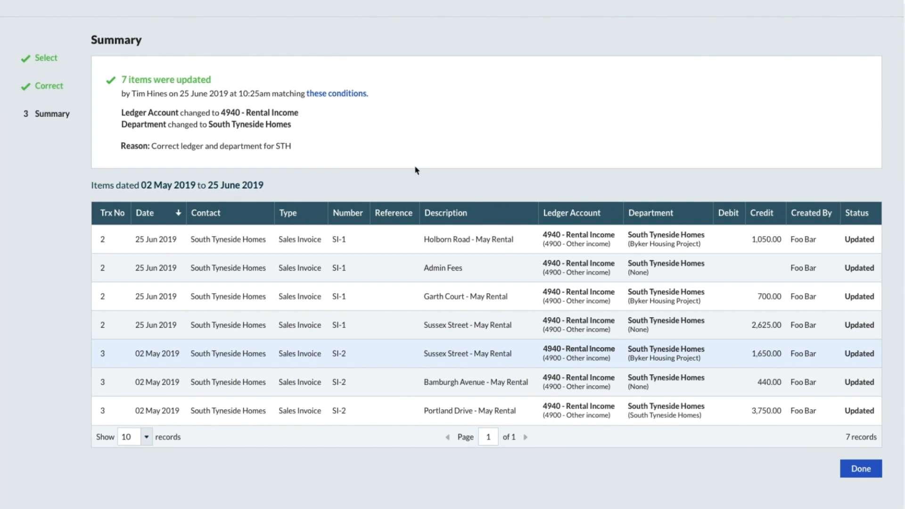
click(336, 93)
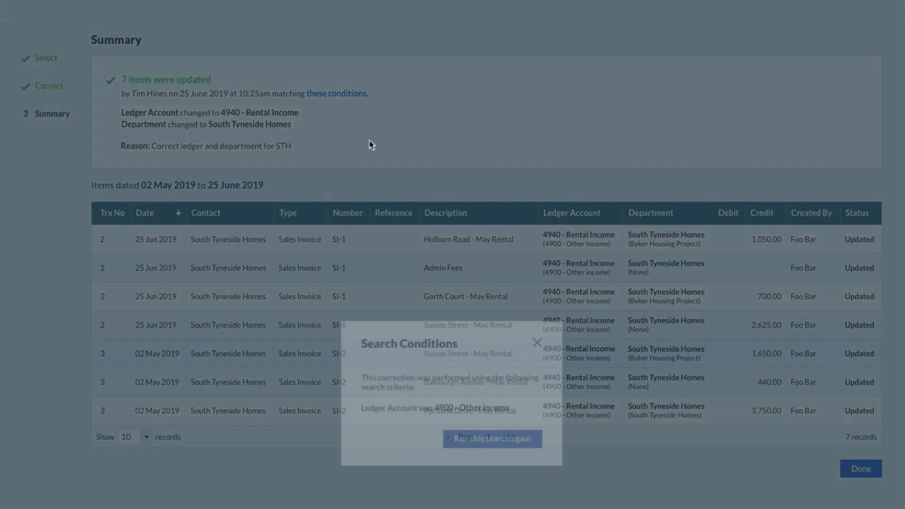